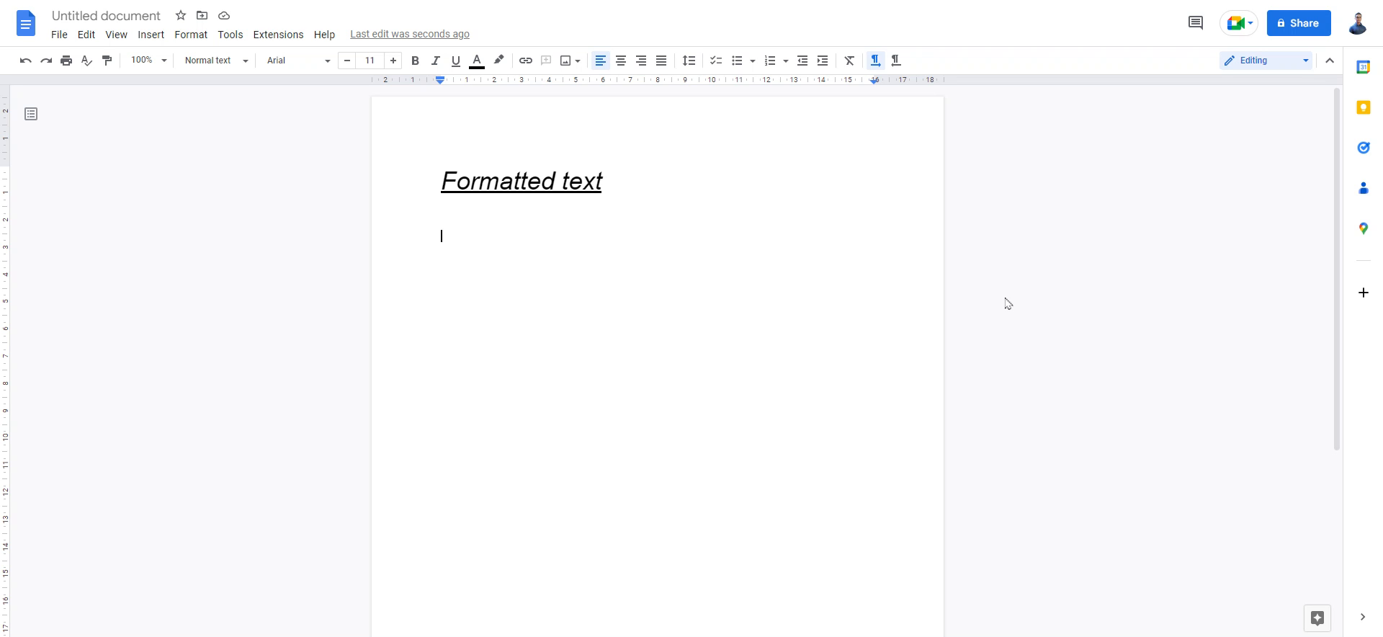
mouse_move(25, 25)
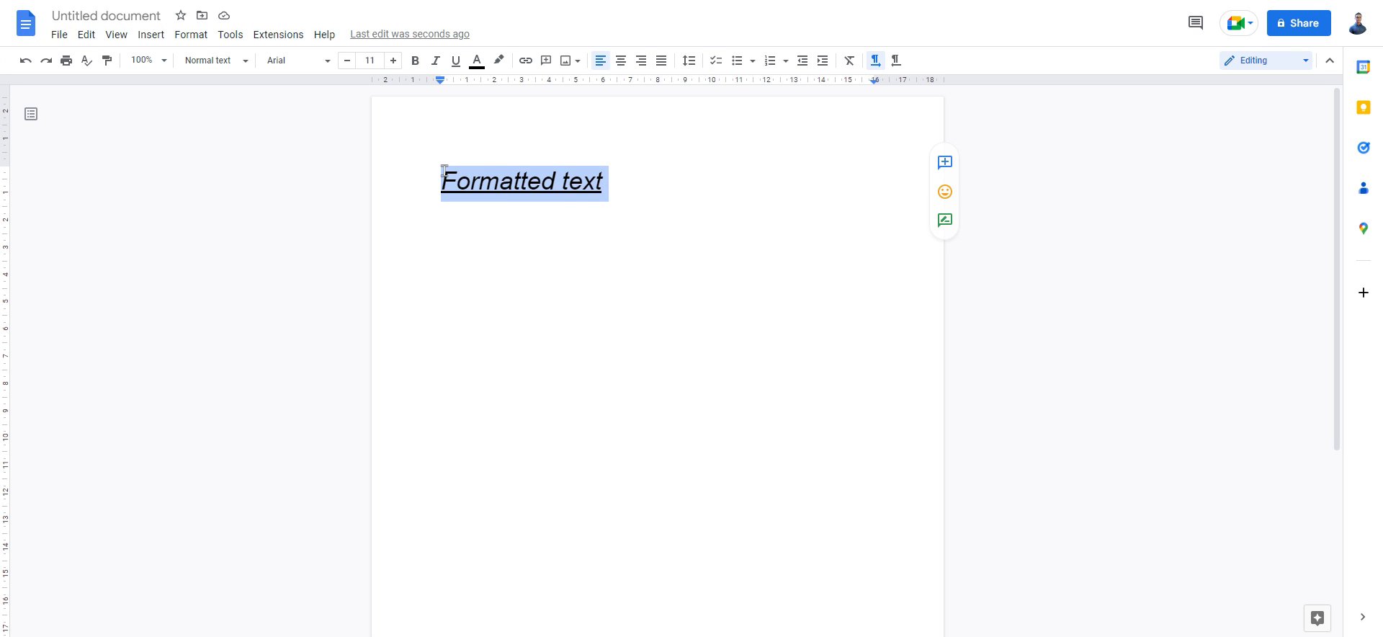
- Paste the copied 'Formatted text' as a second line, keeping its italic underlined title styling
click(206, 61)
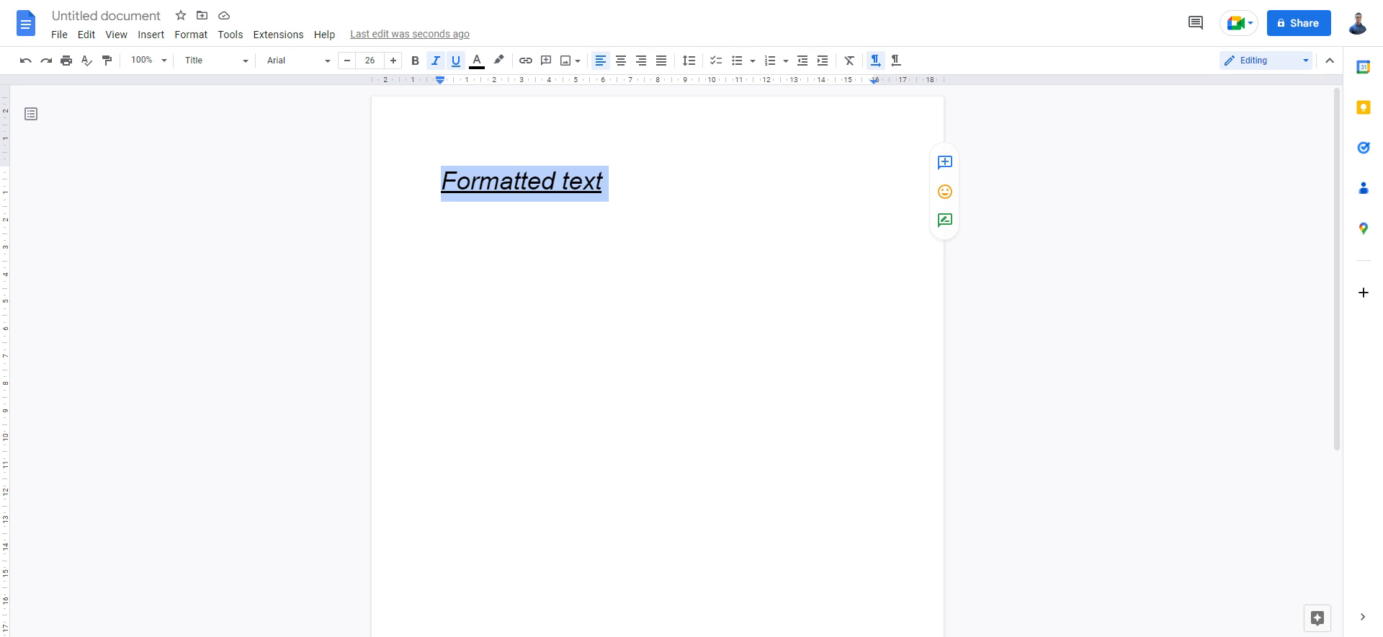
mouse_move(1020, 300)
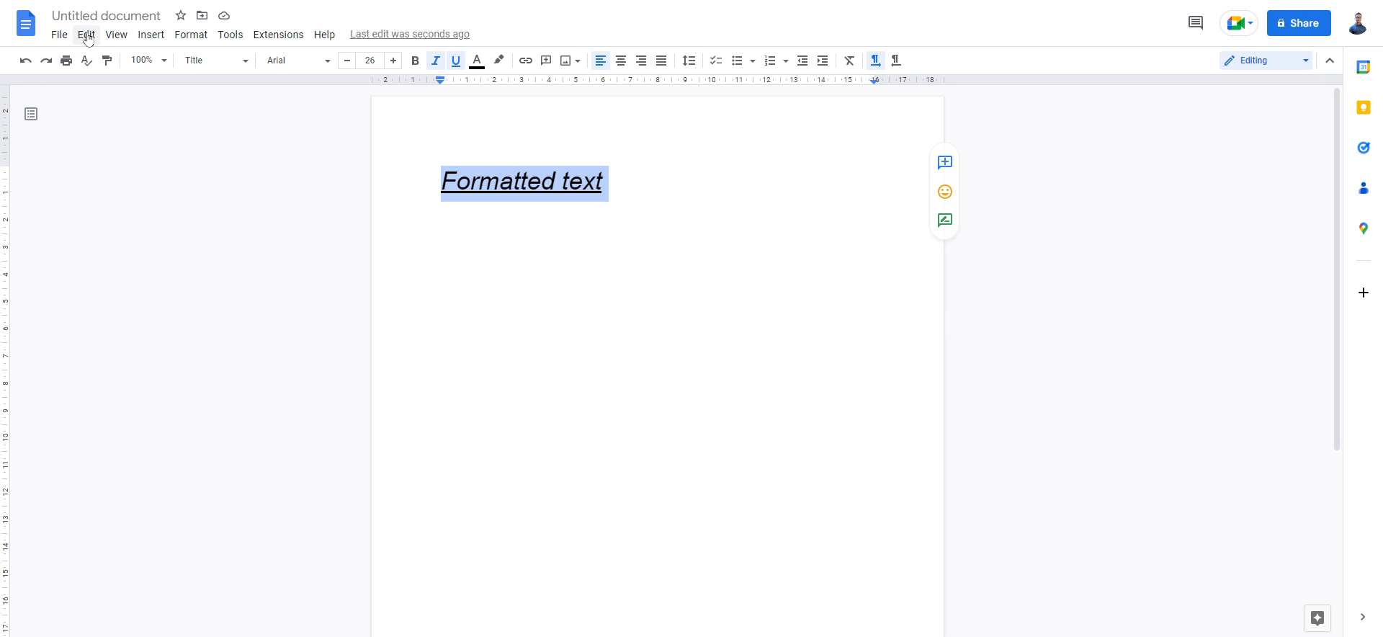
click(85, 35)
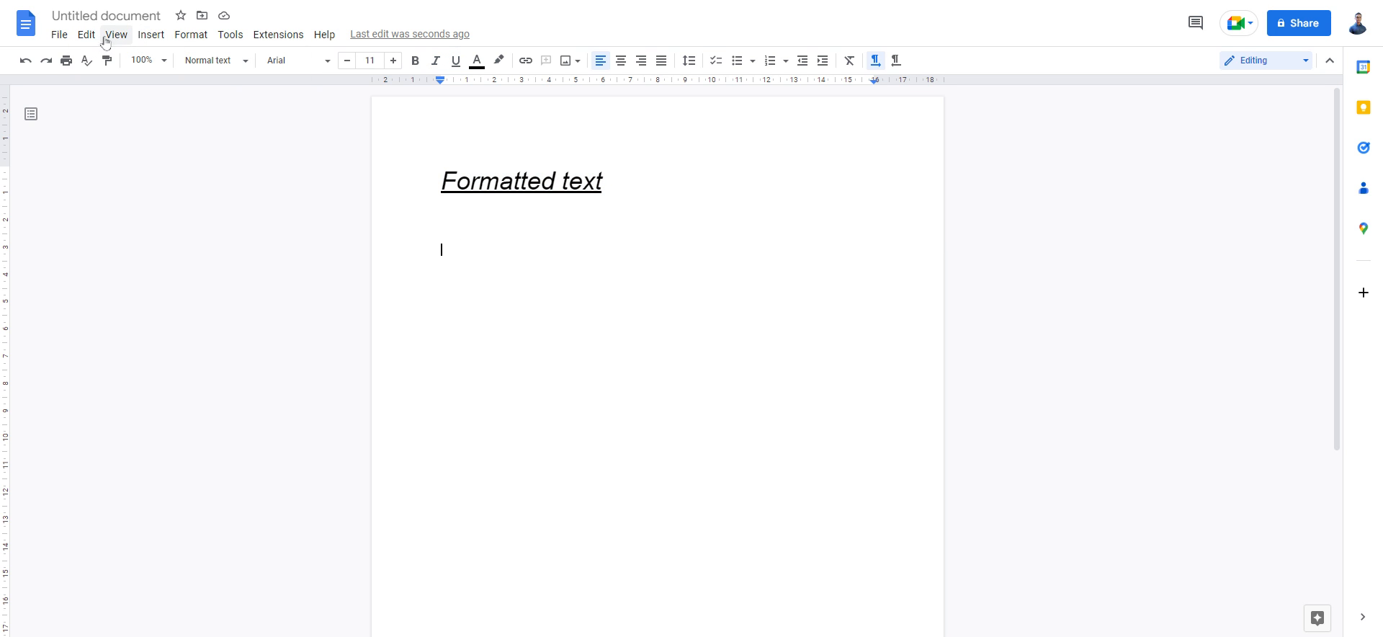
mouse_move(78, 40)
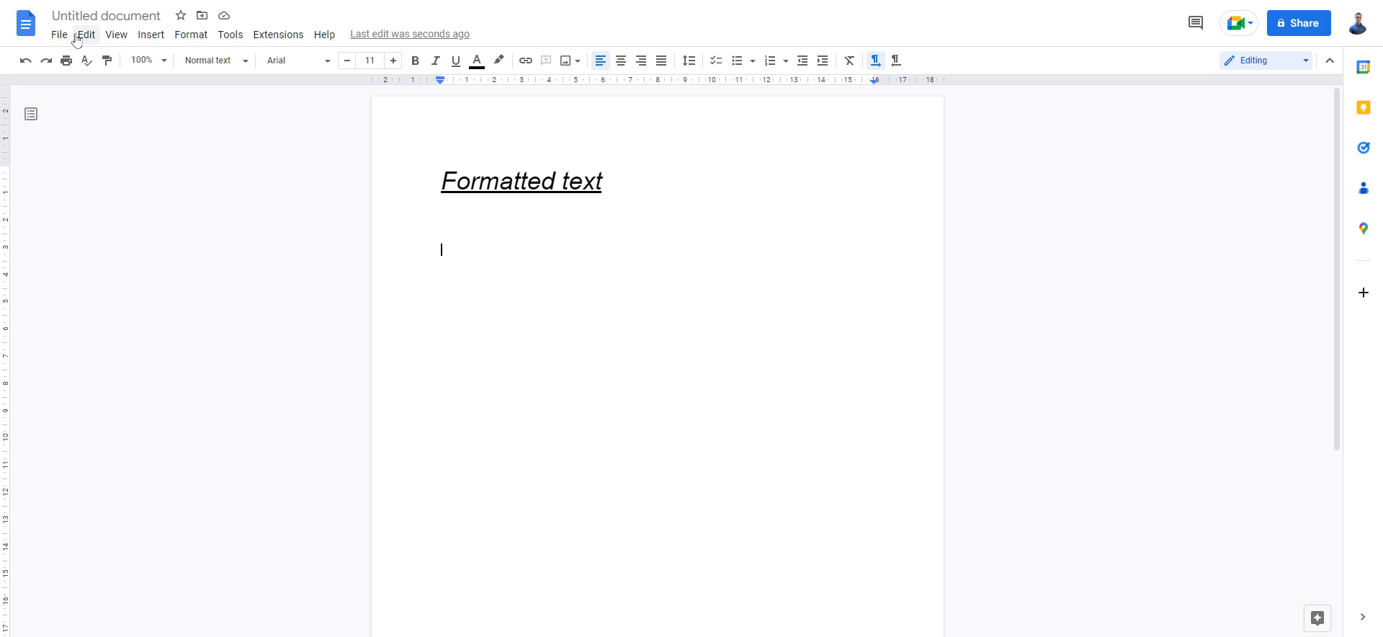
text(Formatted text)
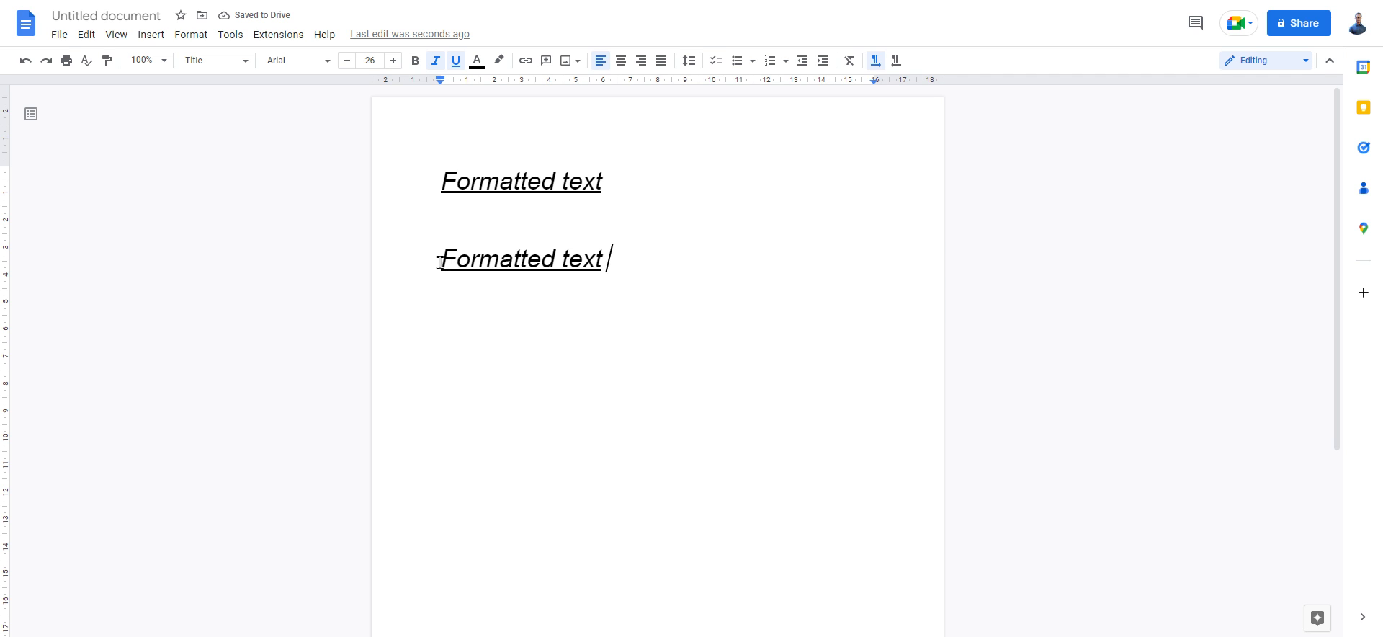
triple_click(520, 258)
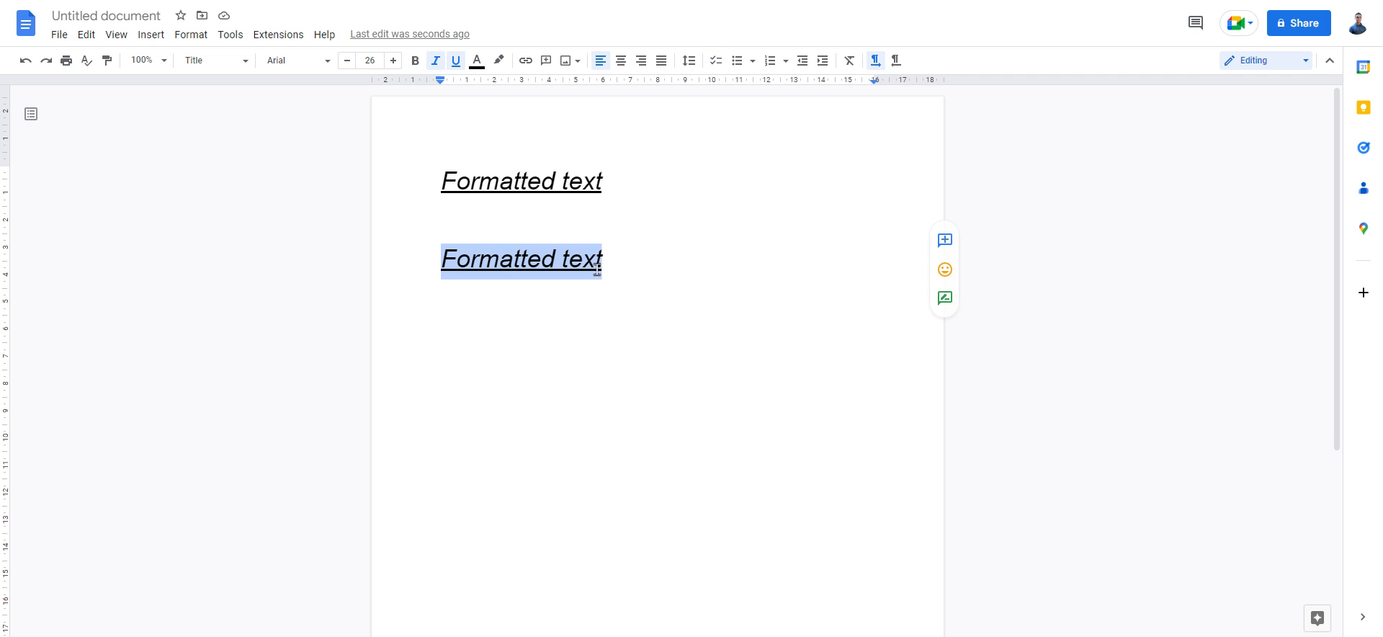
click(85, 33)
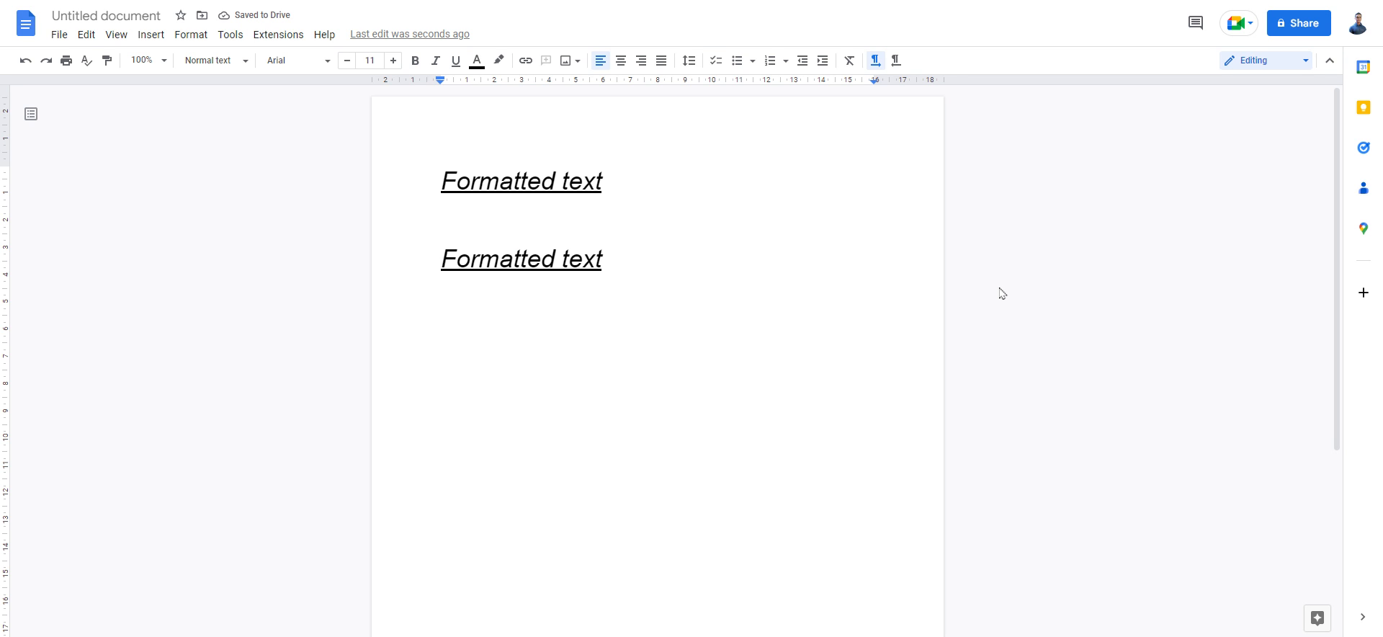
mouse_move(964, 290)
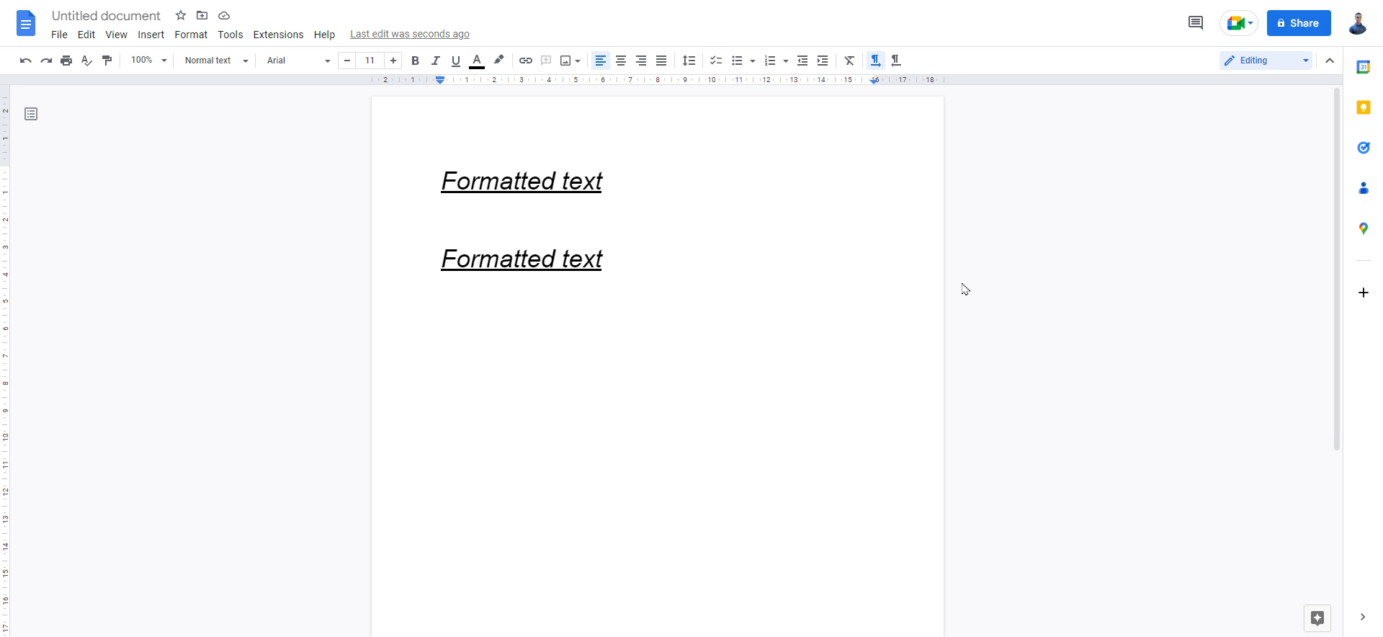
mouse_move(157, 163)
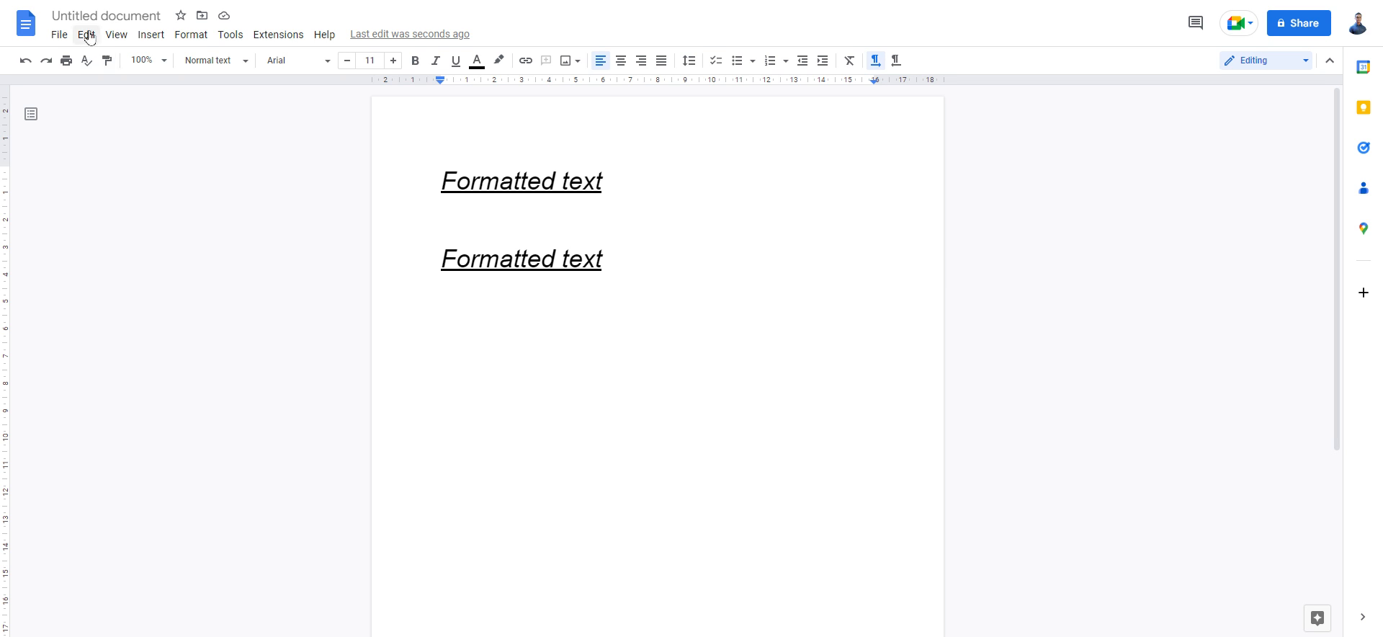
- Add a third 'Formatted text' line via Edit > Paste without formatting, as plain normal text
click(85, 35)
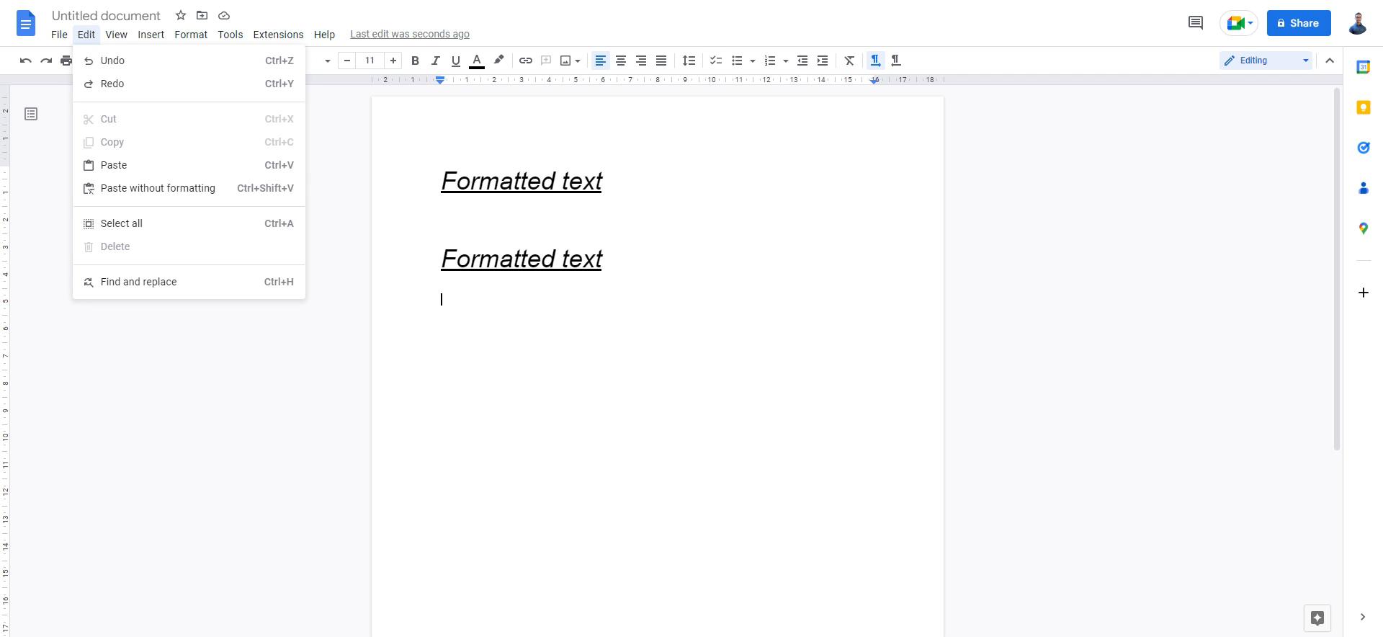
mouse_move(145, 195)
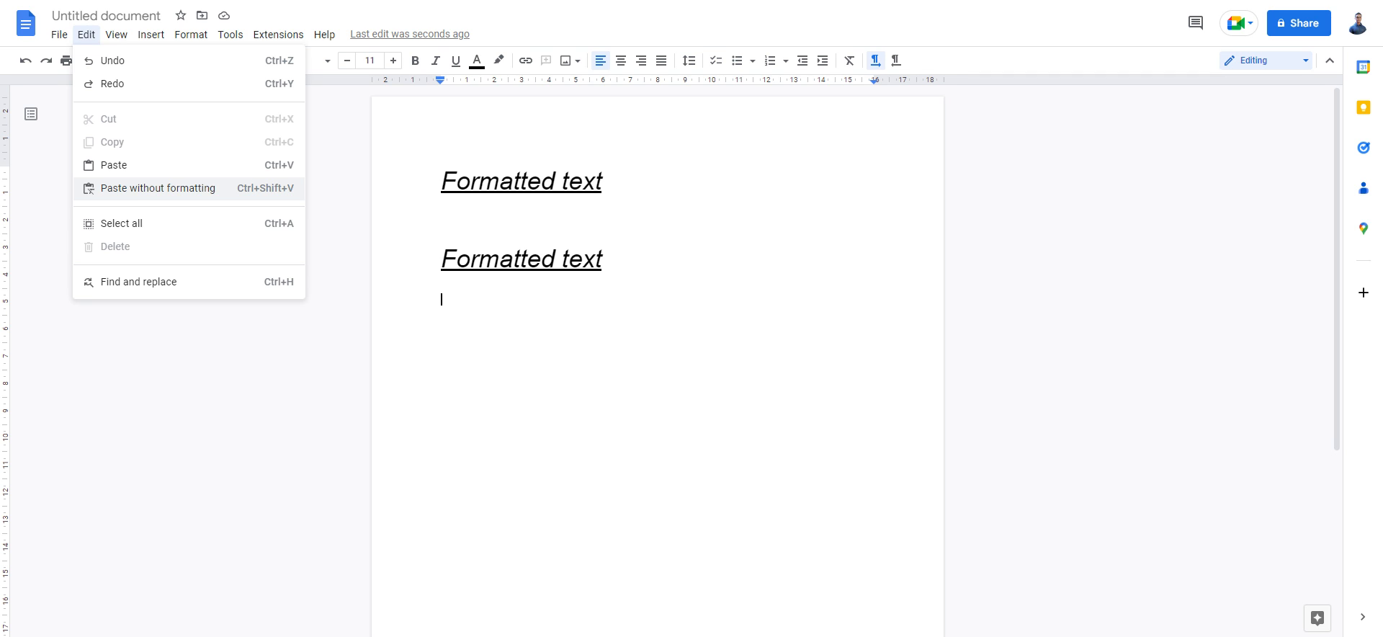
click(159, 187)
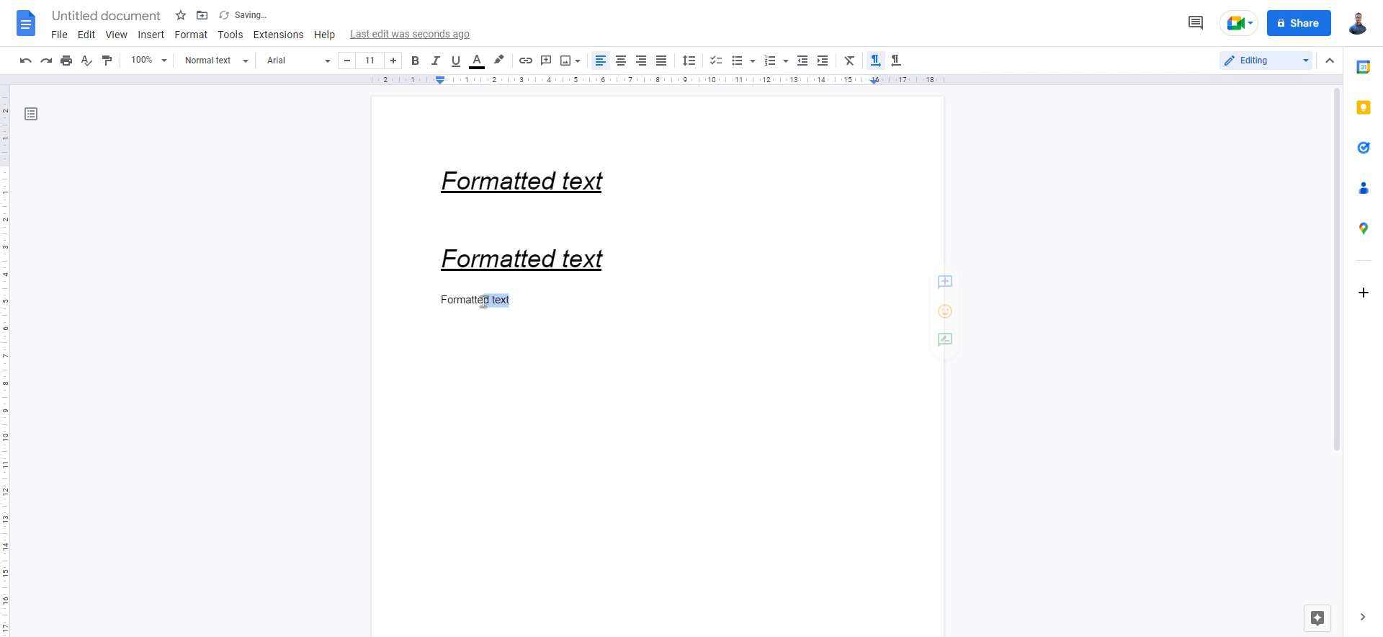
- Select the plain pasted line and reopen the Edit menu over the three lines
click(85, 35)
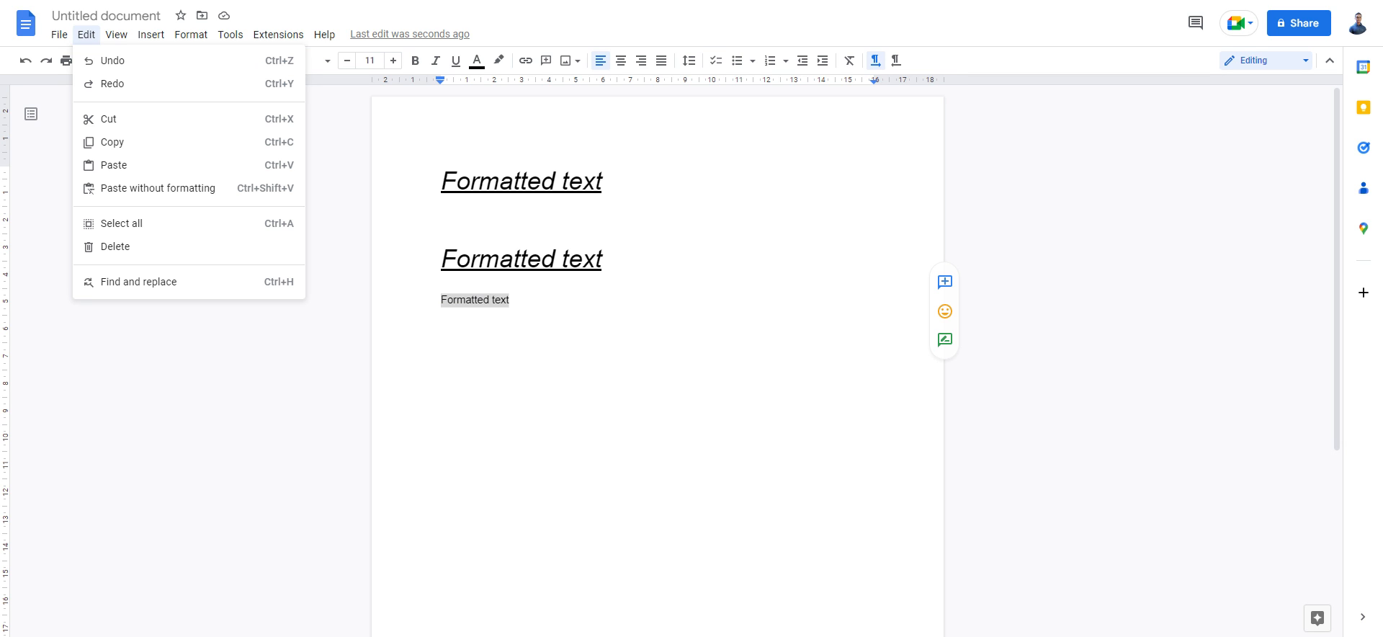
mouse_move(157, 187)
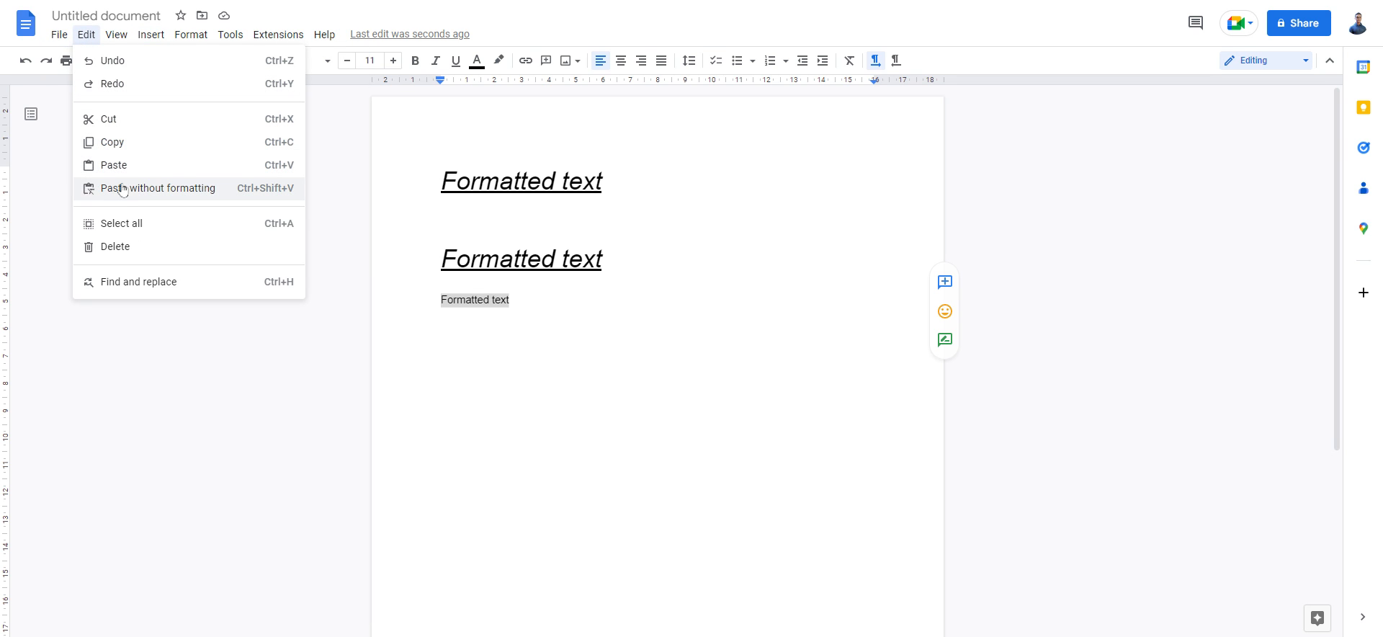
mouse_move(129, 193)
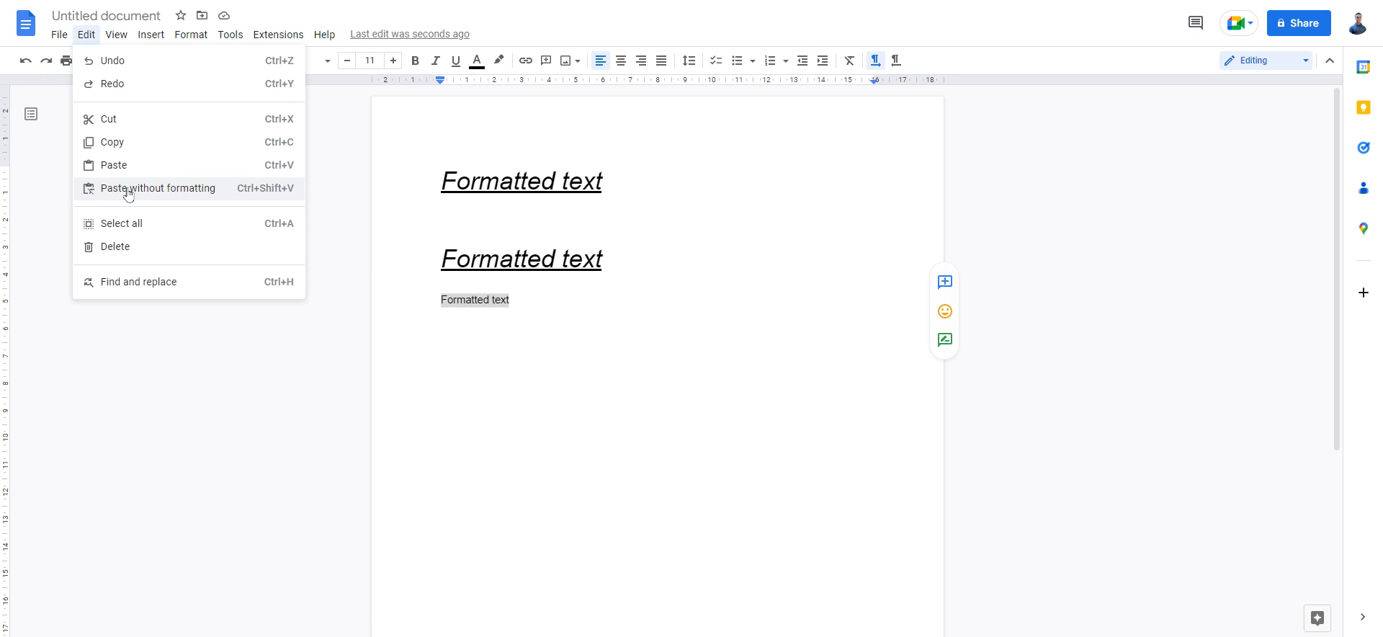